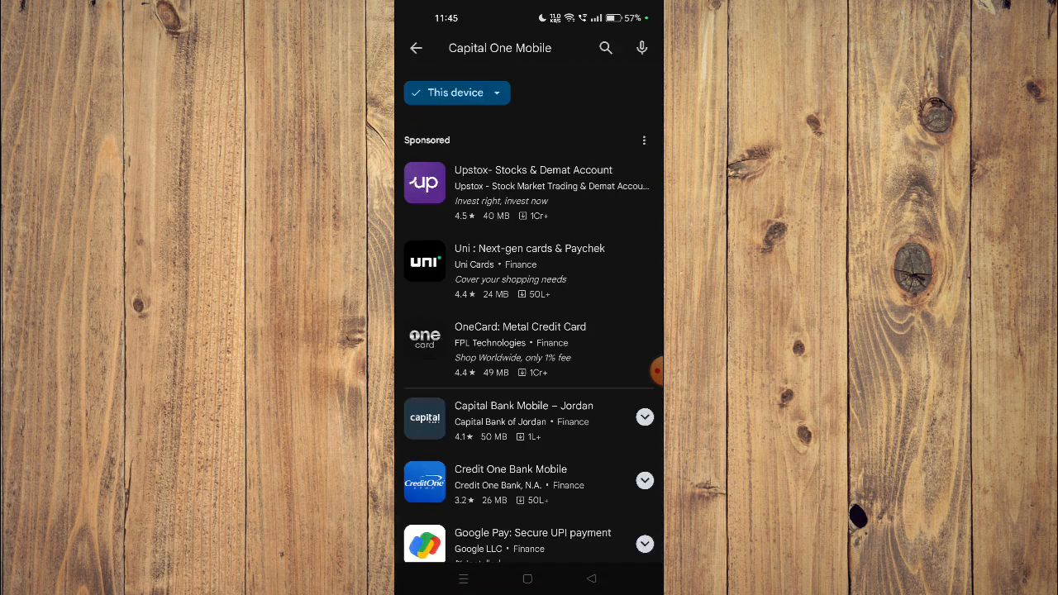
Open the Capital Bank Mobile – Jordan result and scroll through its About, Data safety and Ratings sections.
left_click(523, 413)
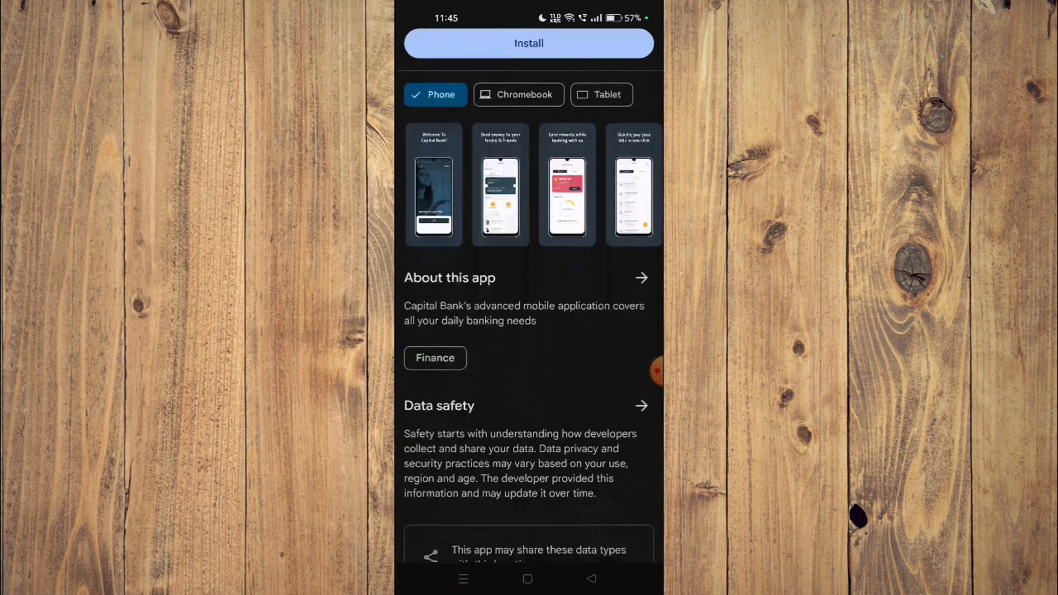
scroll("down", 3)
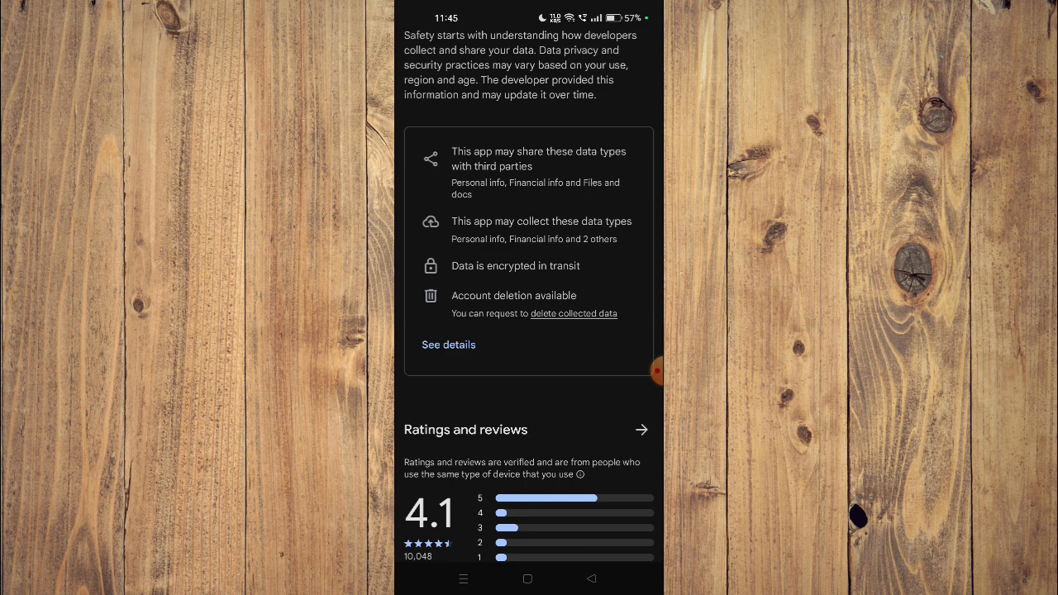
scroll("up", 3)
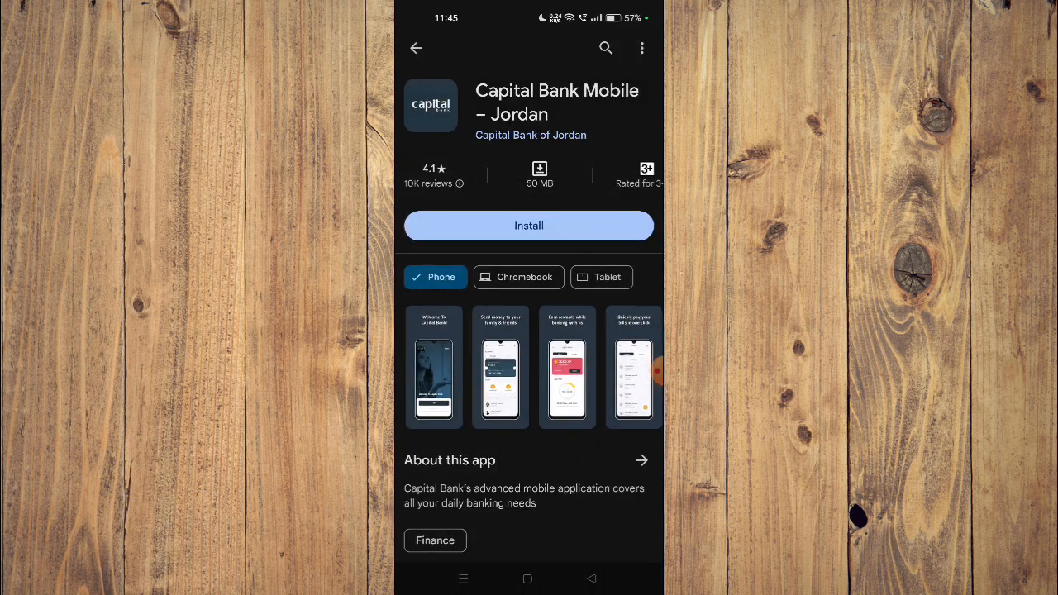
Leave the Capital Bank app page for the Android home screen showing the Play Store icon.
left_click(527, 578)
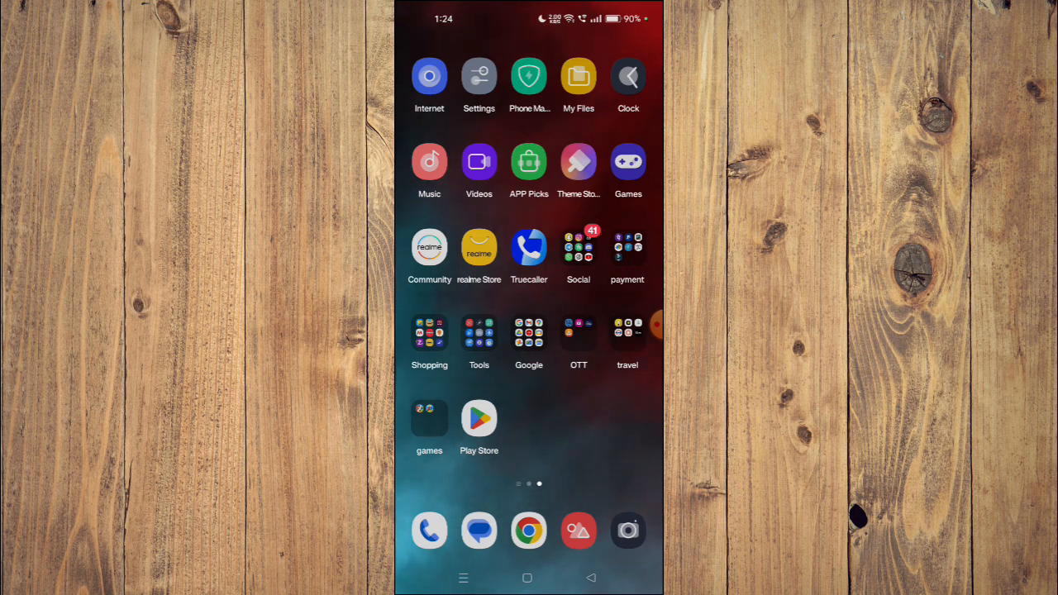
left_click(644, 324)
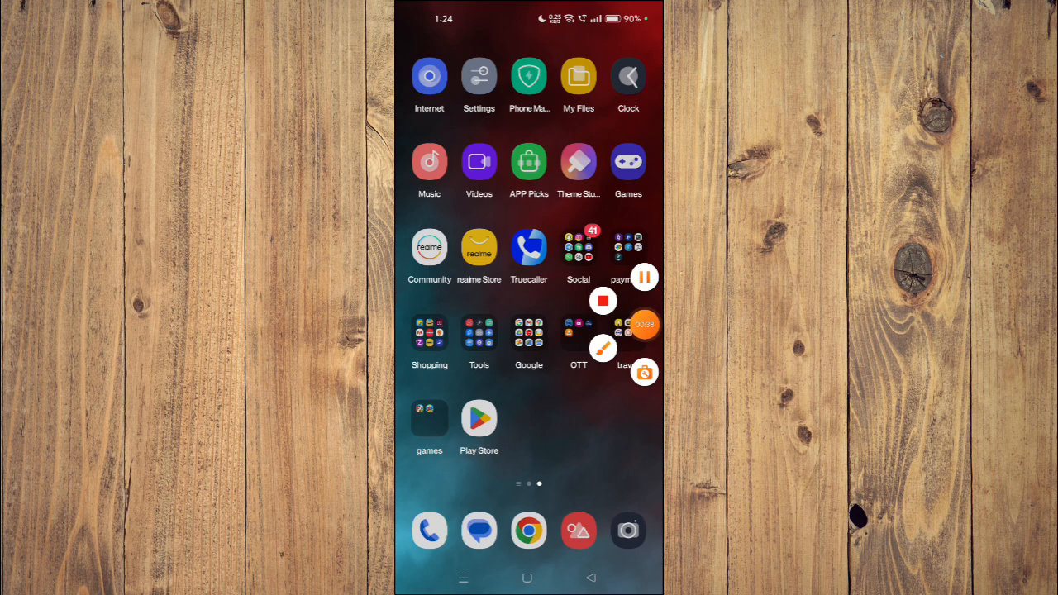